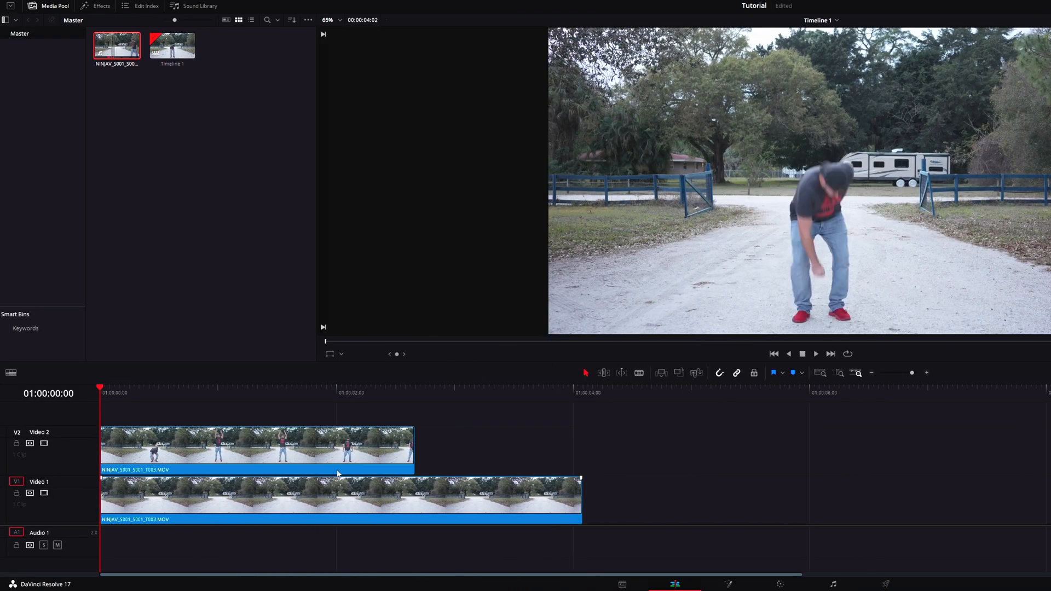
Cut the V2 clip at about 18 frames where the man is mid-jump
{"action": "left_click", "coordinate": [154, 393]}
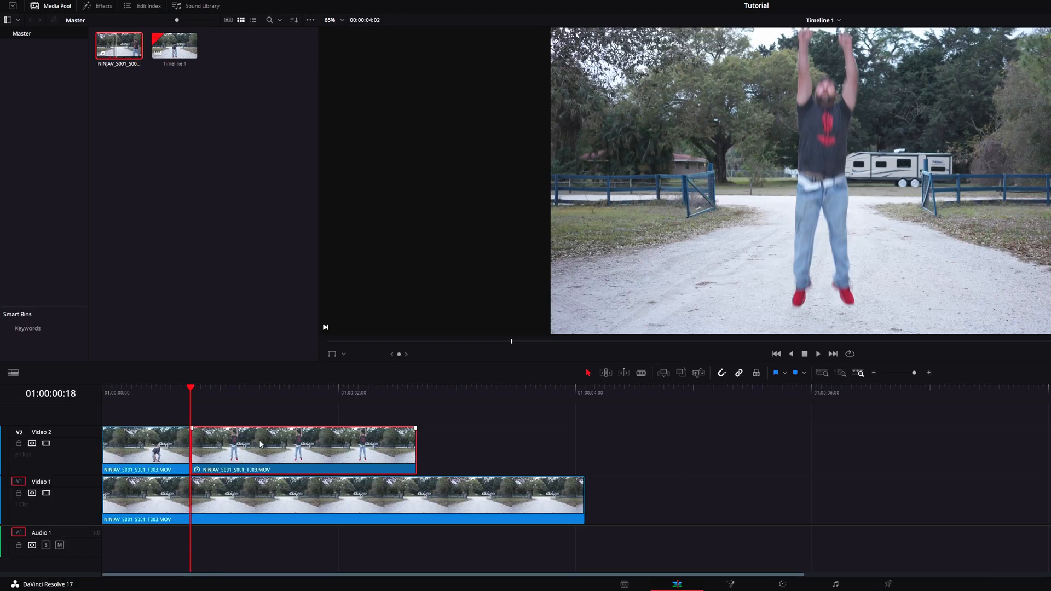
{"action": "mouse_move", "coordinate": [195, 414]}
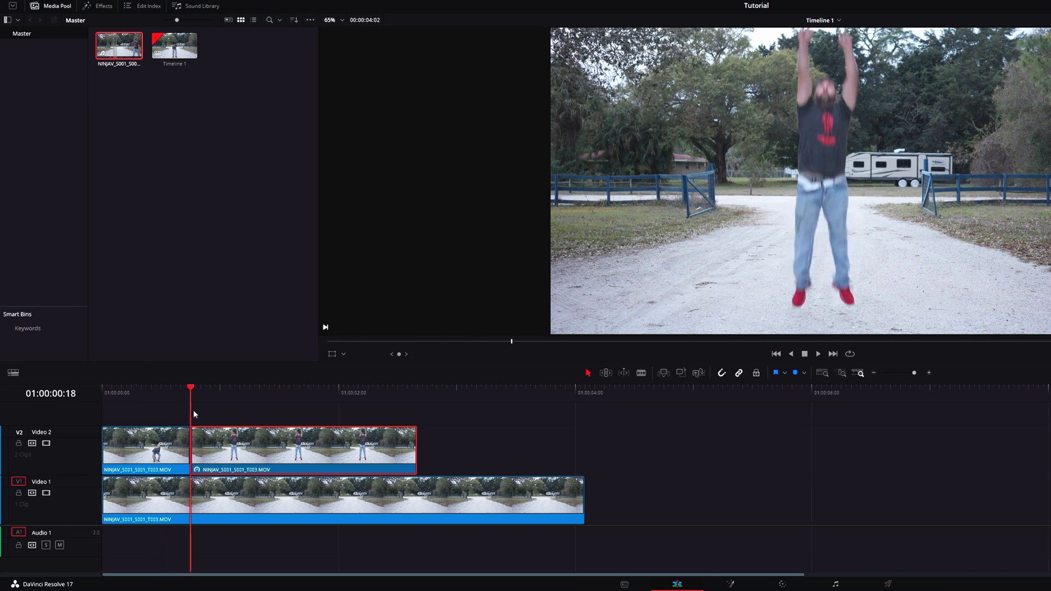
Bring the frozen clip into Fusion and begin the polygon mask around the jumping man
{"action": "left_click", "coordinate": [499, 584]}
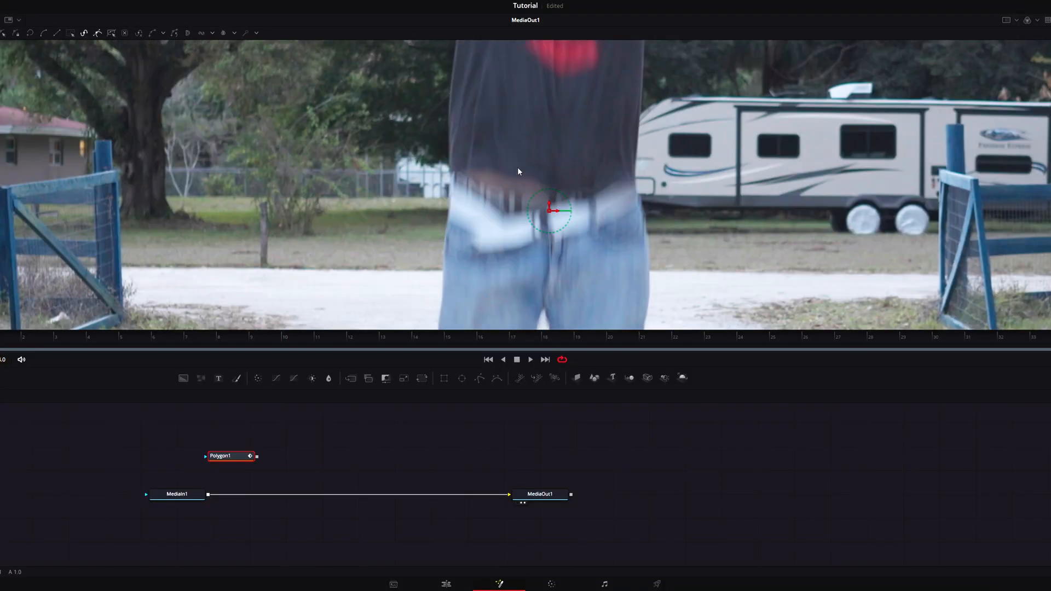
{"action": "mouse_move", "coordinate": [429, 126]}
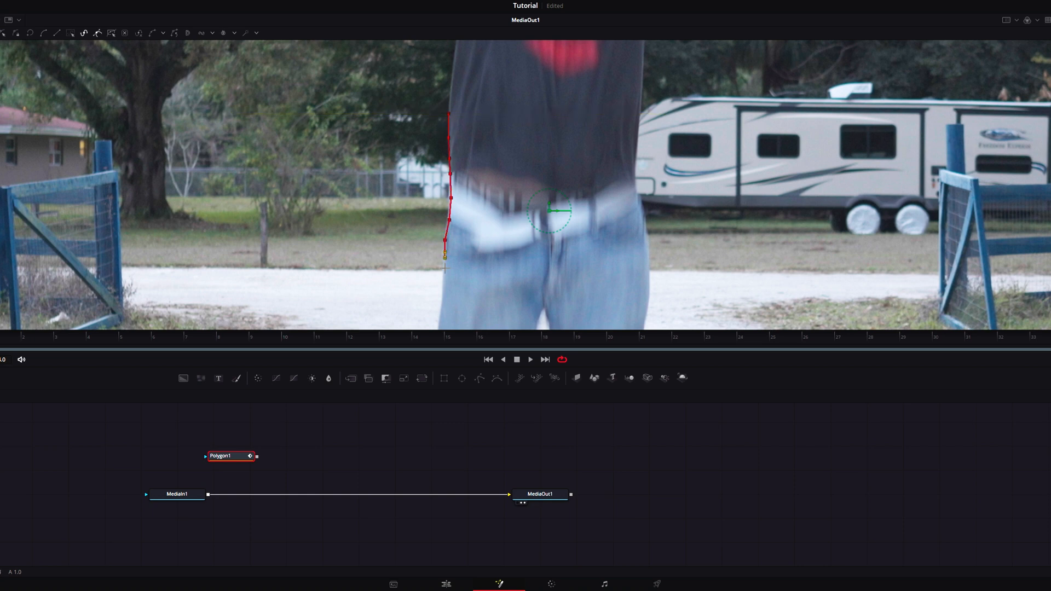
{"action": "middle_click", "coordinate": [456, 138]}
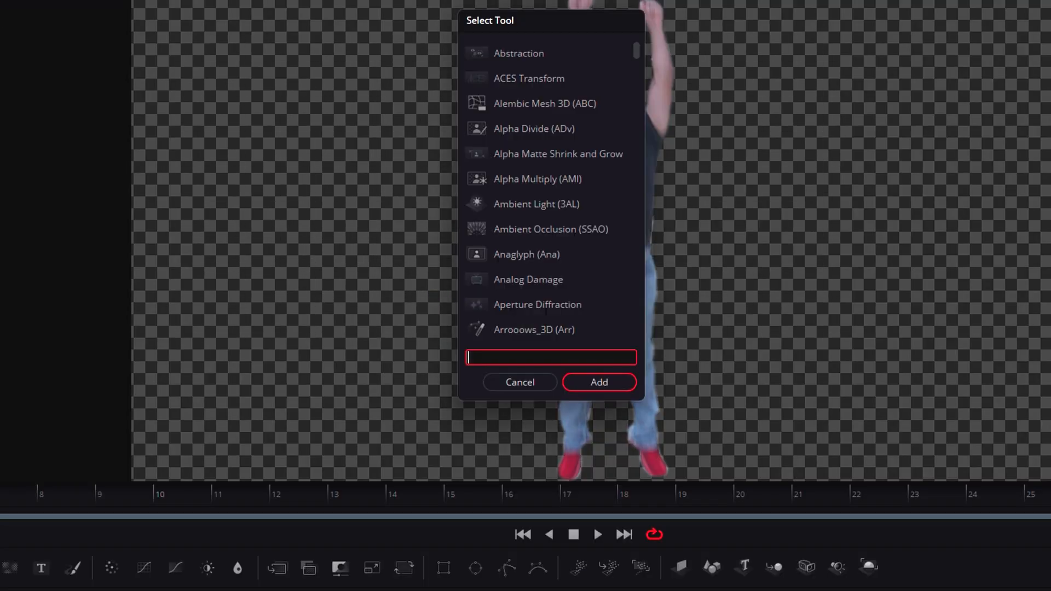
Add a Transform (Xf) node to the composition via the Select Tool search
{"action": "type", "text": "xf"}
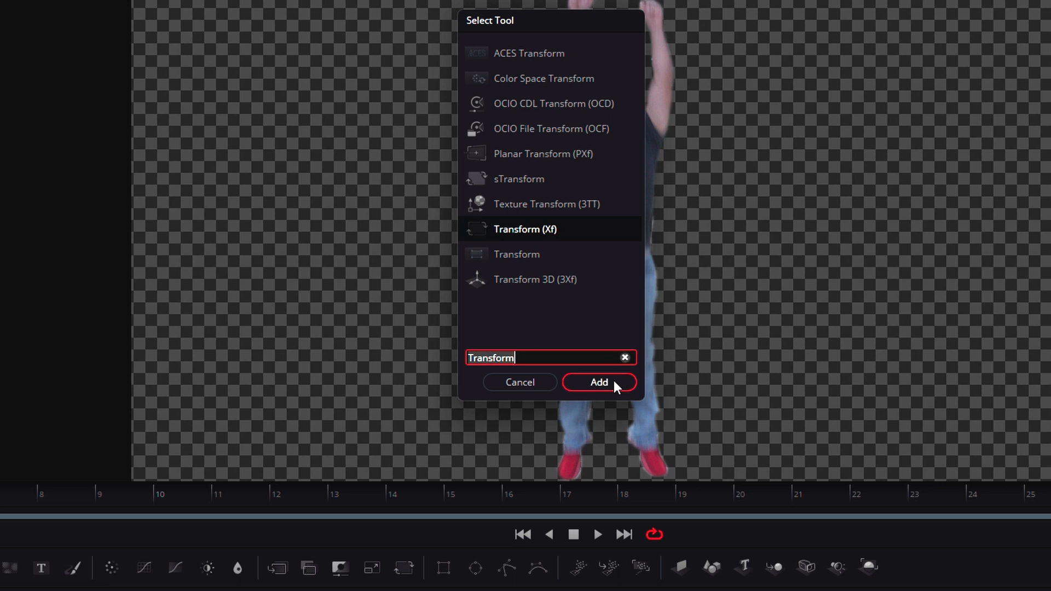
{"action": "left_click", "coordinate": [599, 382]}
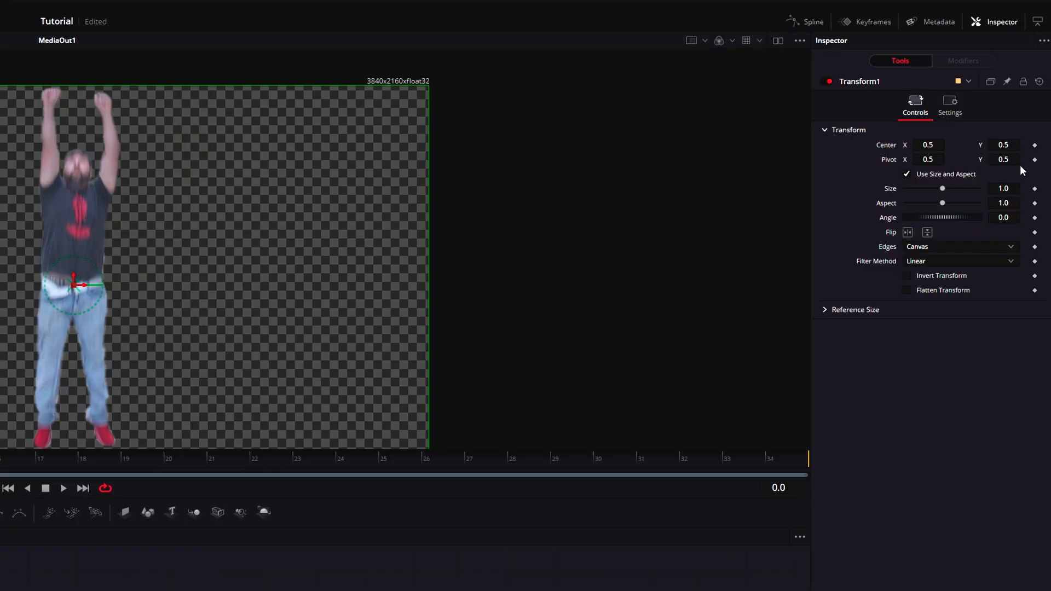
{"action": "mouse_move", "coordinate": [1035, 149]}
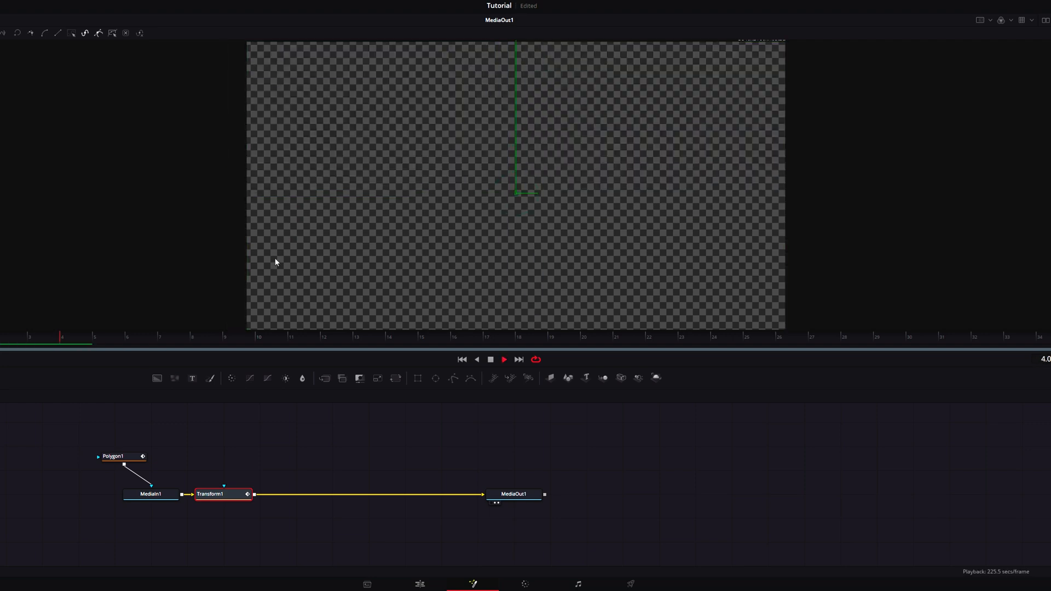
Stop playback after previewing the man flying up out of frame
{"action": "left_click", "coordinate": [232, 344]}
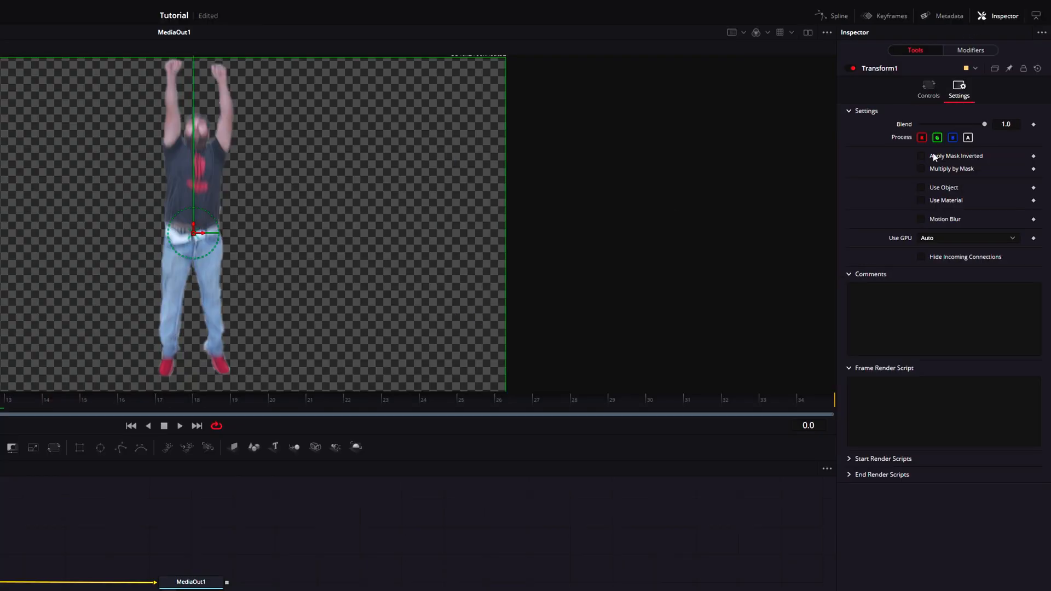
Enable Motion Blur on Transform1 so the fly-out movement blurs
{"action": "left_click", "coordinate": [921, 219]}
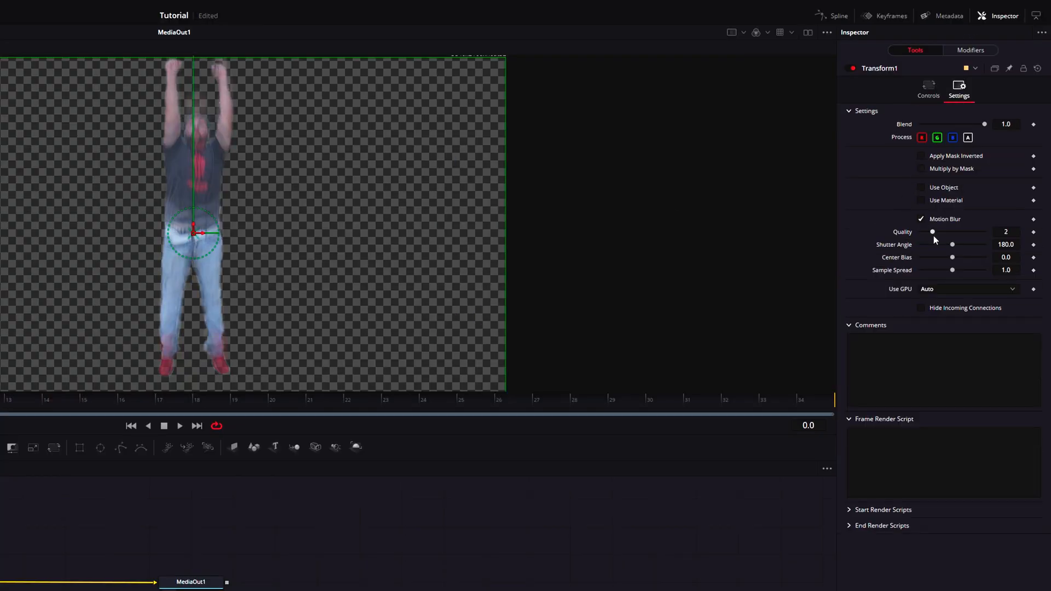